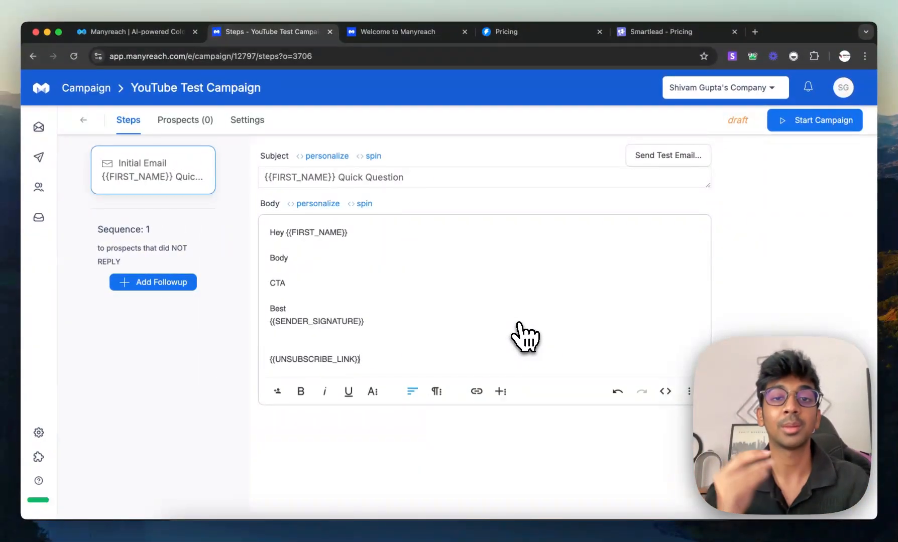
# - Add a new workspace from Settings > Account, bringing up the name prompt
pyautogui.click(246, 119)
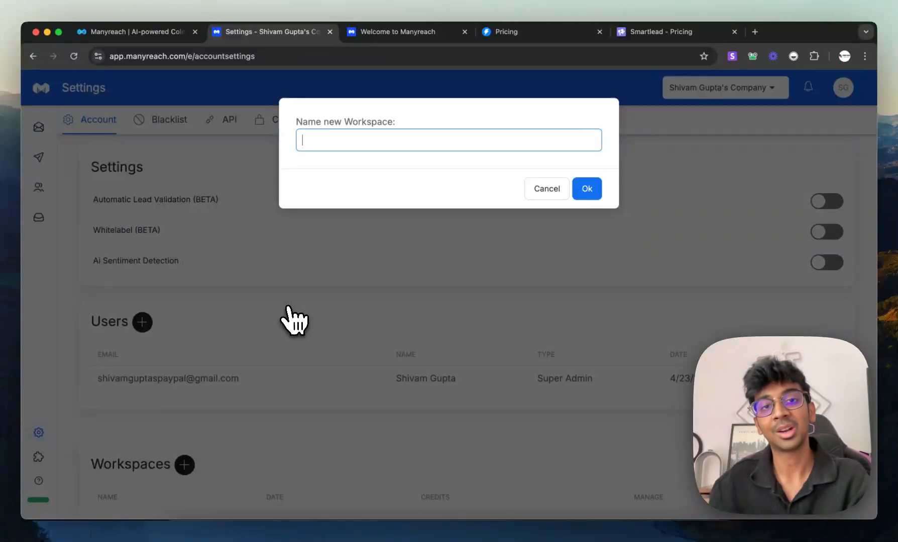
pyautogui.moveTo(434, 252)
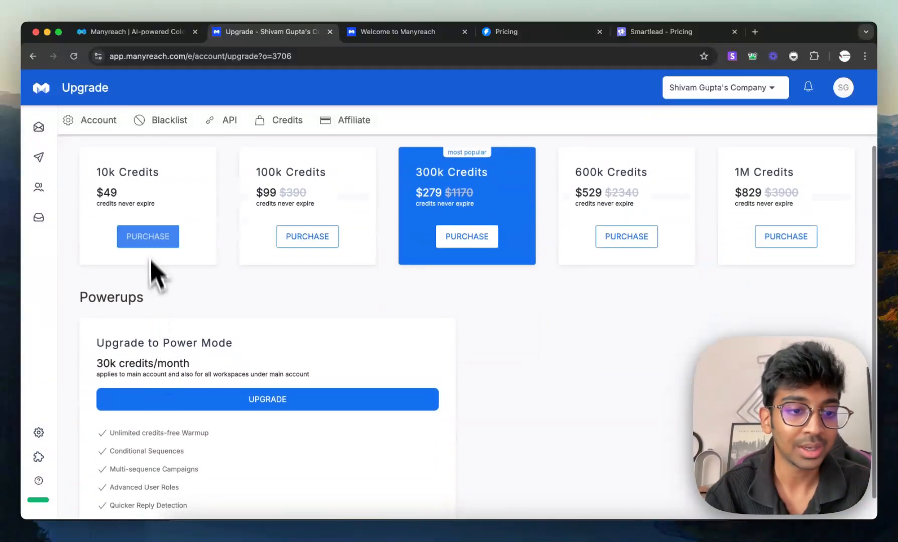
# - Show the upgrade page with the 10k–1M credit packages and Power Mode
pyautogui.click(506, 31)
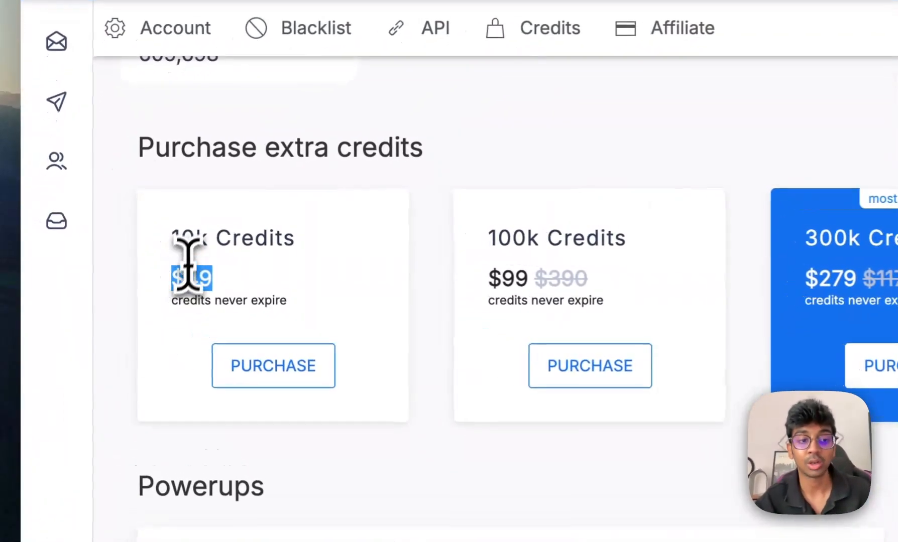
# - Buy the 10k credits package, opening a US$57.82 checkout including GST
pyautogui.click(534, 32)
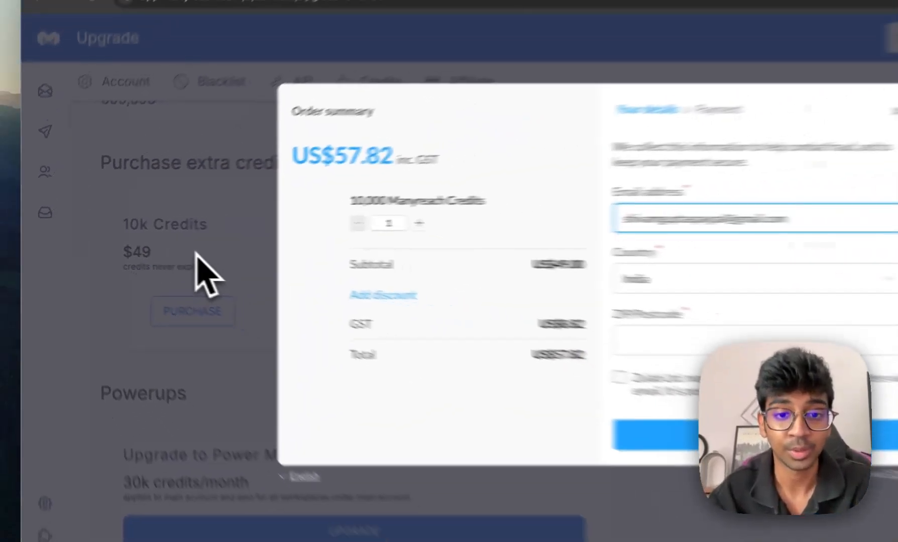
pyautogui.click(137, 31)
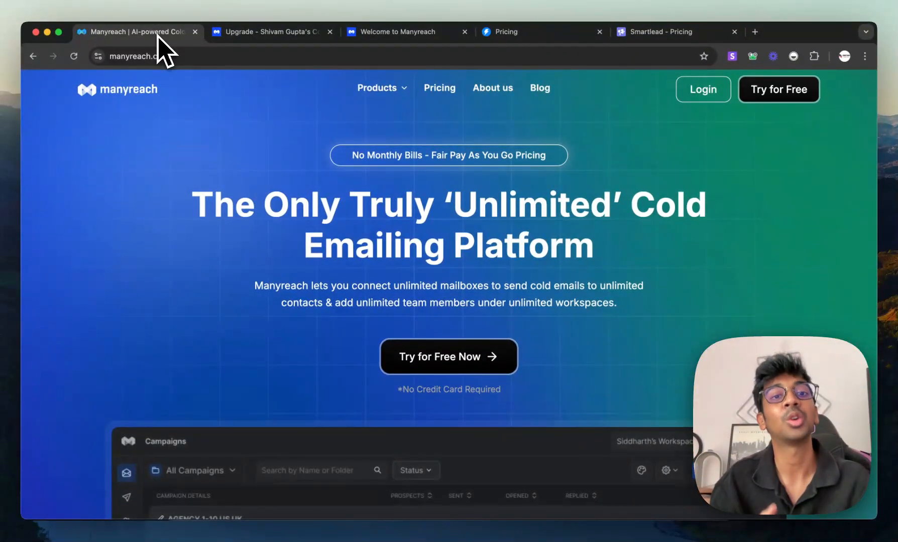